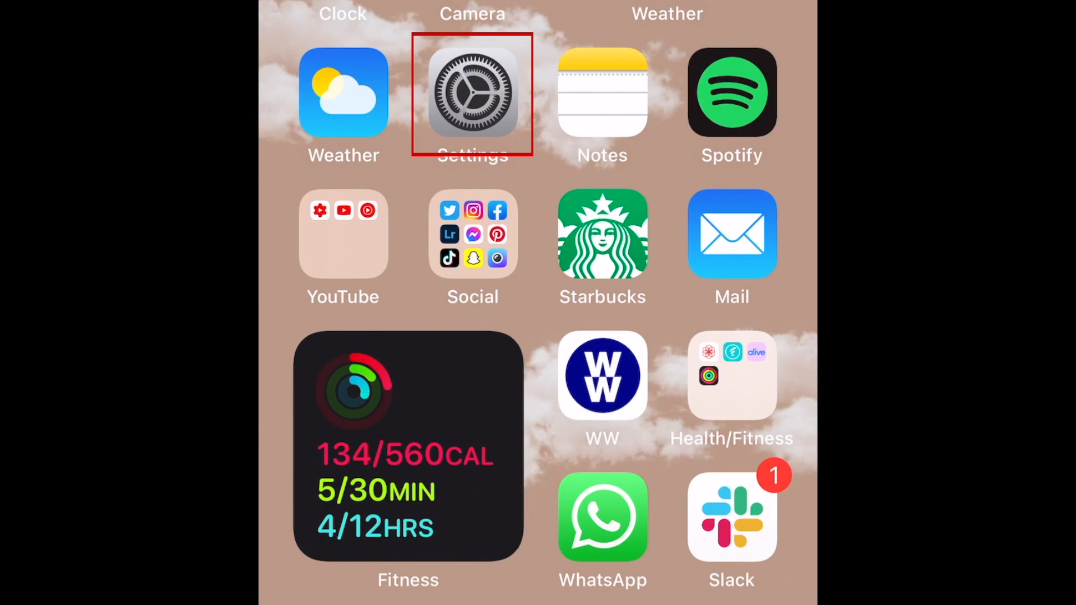
- Navigate from the home screen into Settings, Accessibility, Touch and reach the Back Tap page
{"action": "left_click", "coordinate": [472, 94]}
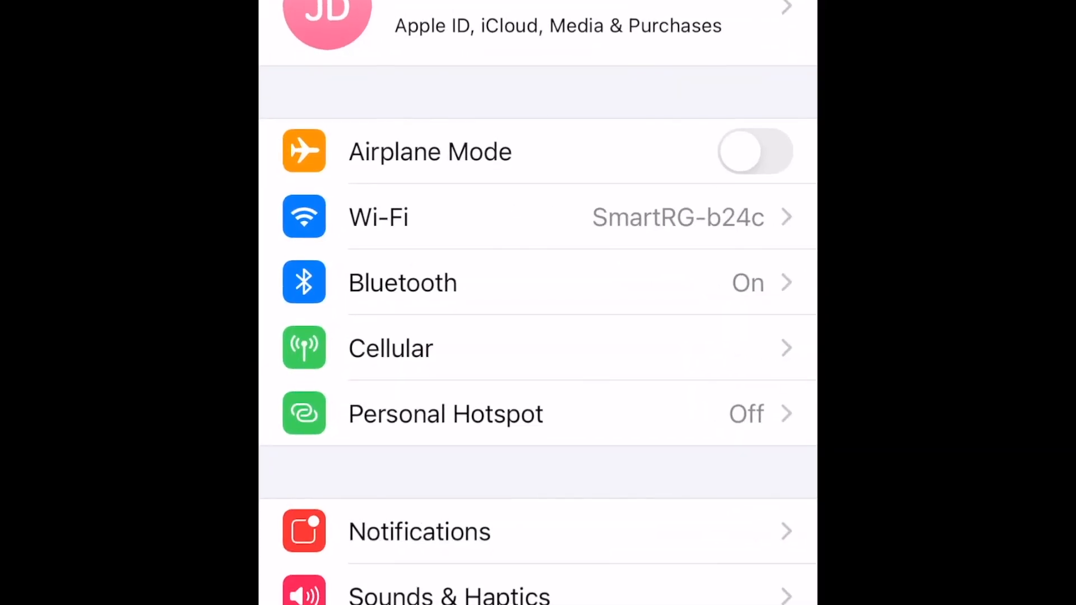
{"action": "scroll", "scroll_direction": "down", "scroll_amount": 3}
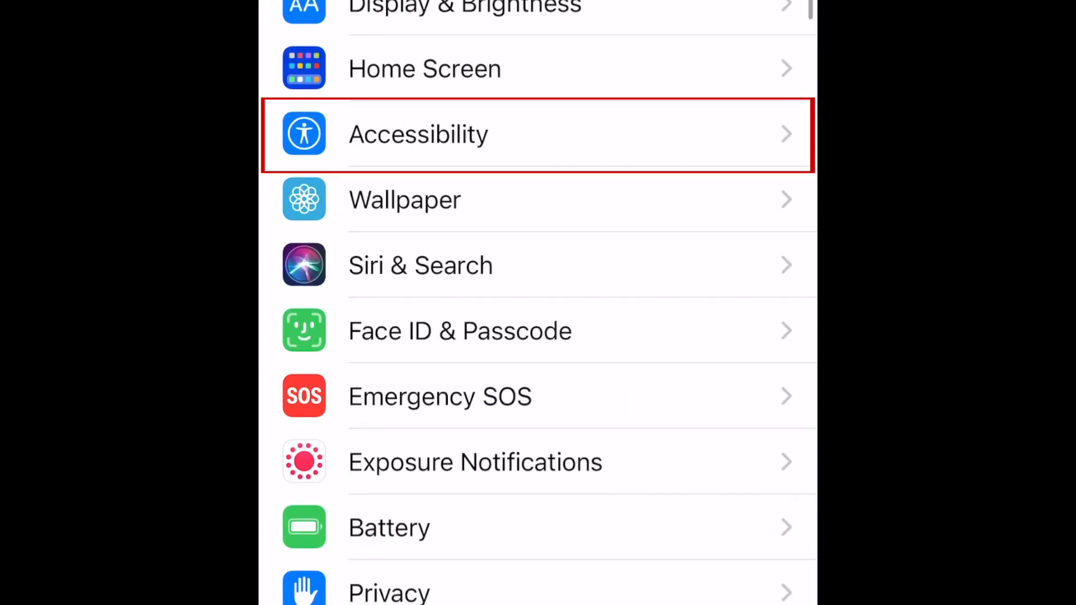
{"action": "left_click", "coordinate": [419, 134]}
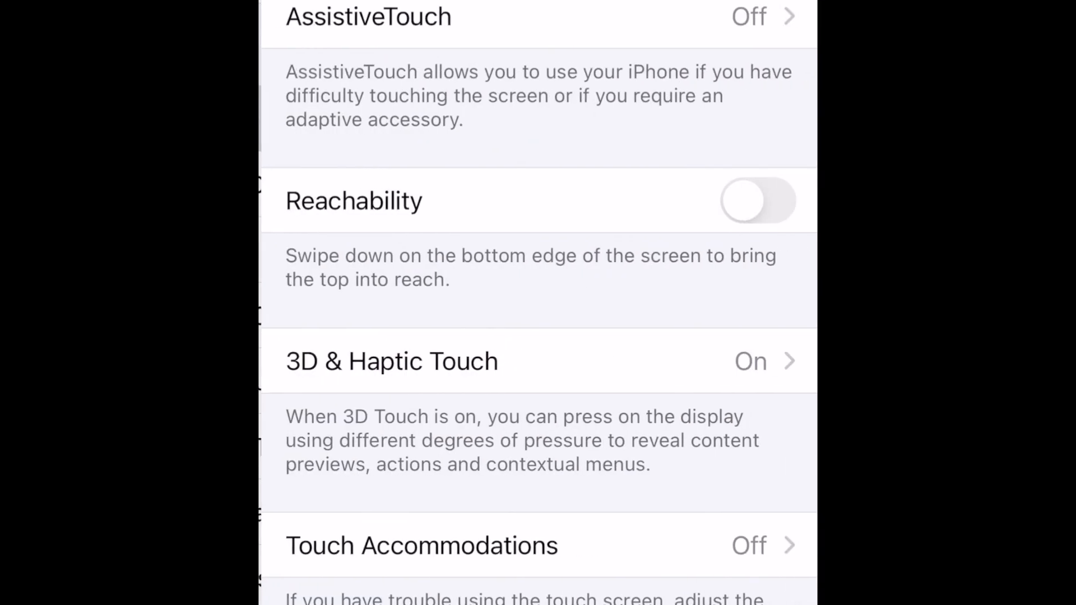
{"action": "scroll", "scroll_direction": "down", "scroll_amount": 3}
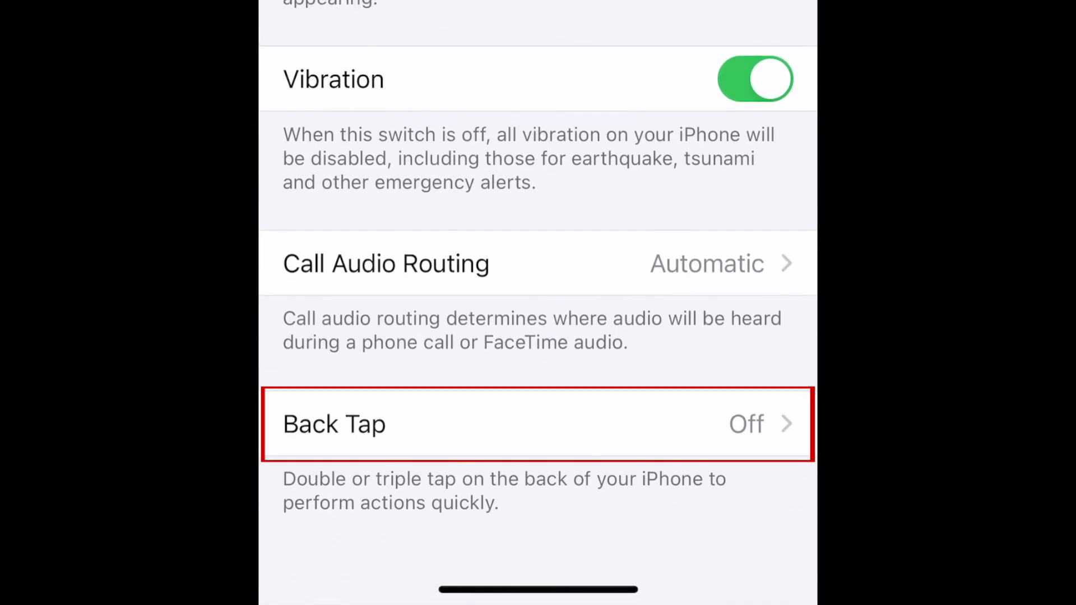
{"action": "left_click", "coordinate": [537, 423]}
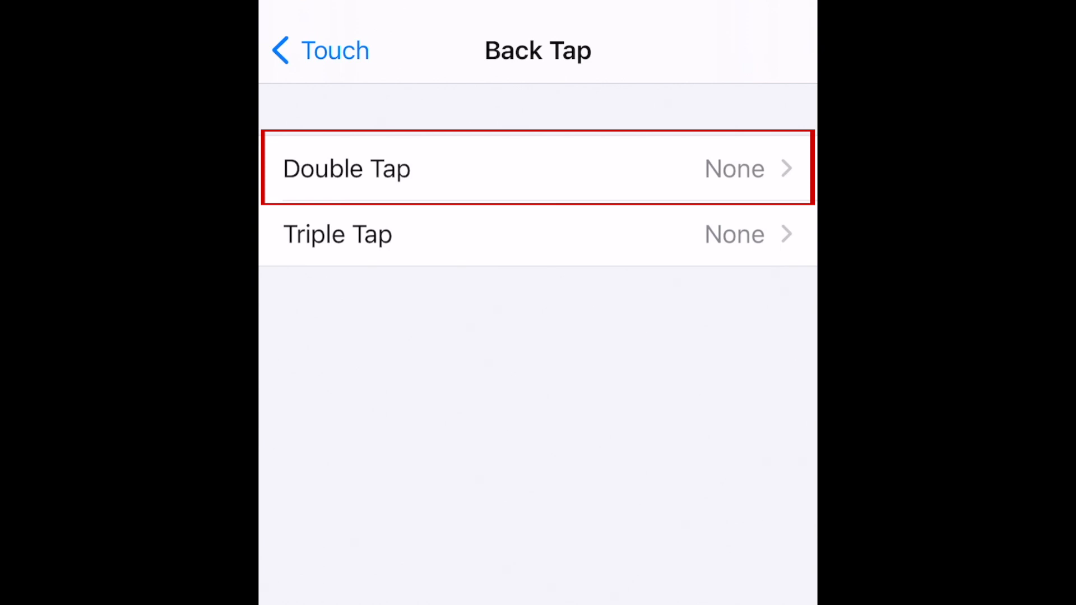
- Show the action list for a back Double Tap
{"action": "left_click", "coordinate": [347, 169]}
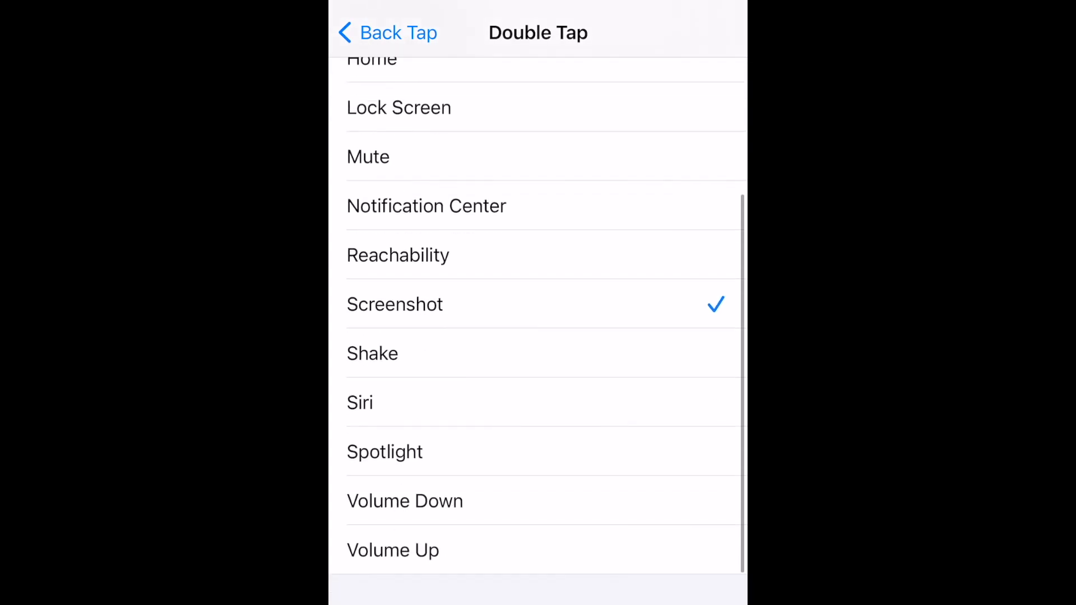
- Set Double Tap to Screenshot and return to the Back Tap overview
{"action": "scroll", "scroll_direction": "down", "scroll_amount": 3}
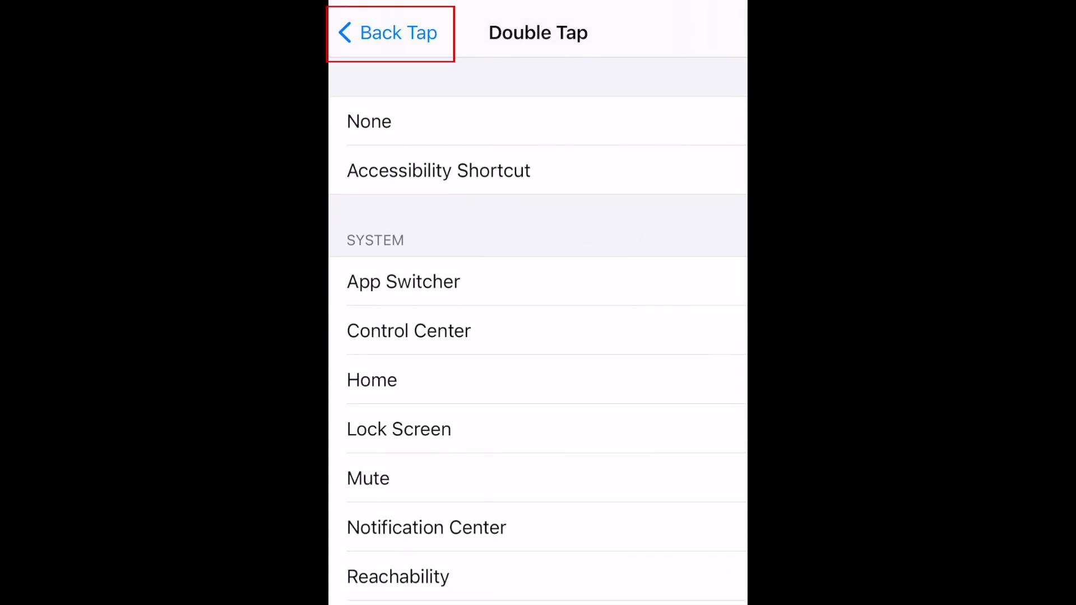
{"action": "left_click", "coordinate": [391, 32]}
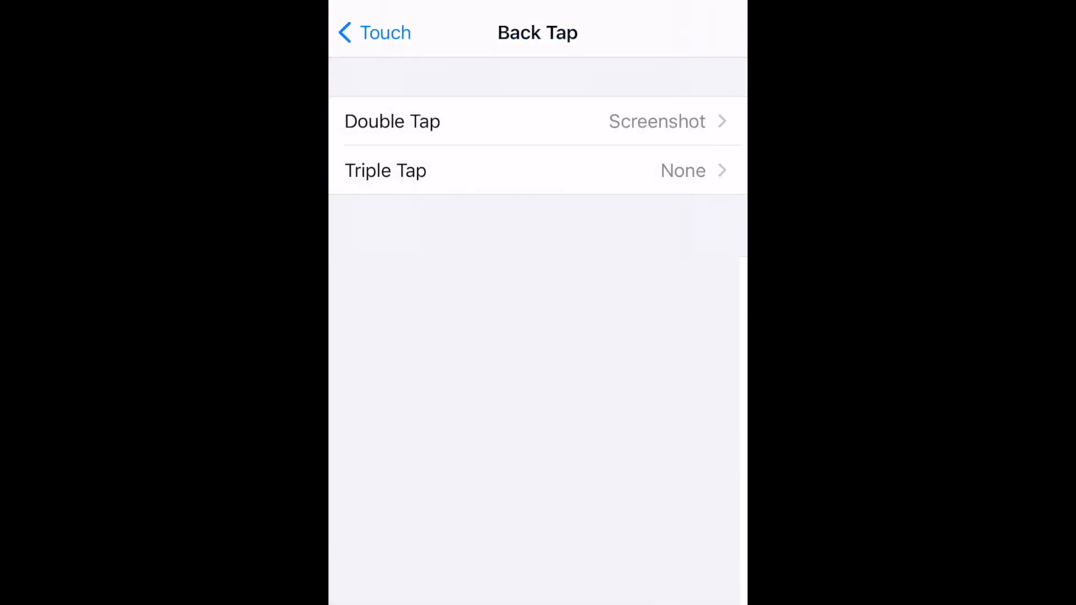
- Set Triple Tap to Control Center
{"action": "left_click", "coordinate": [537, 170]}
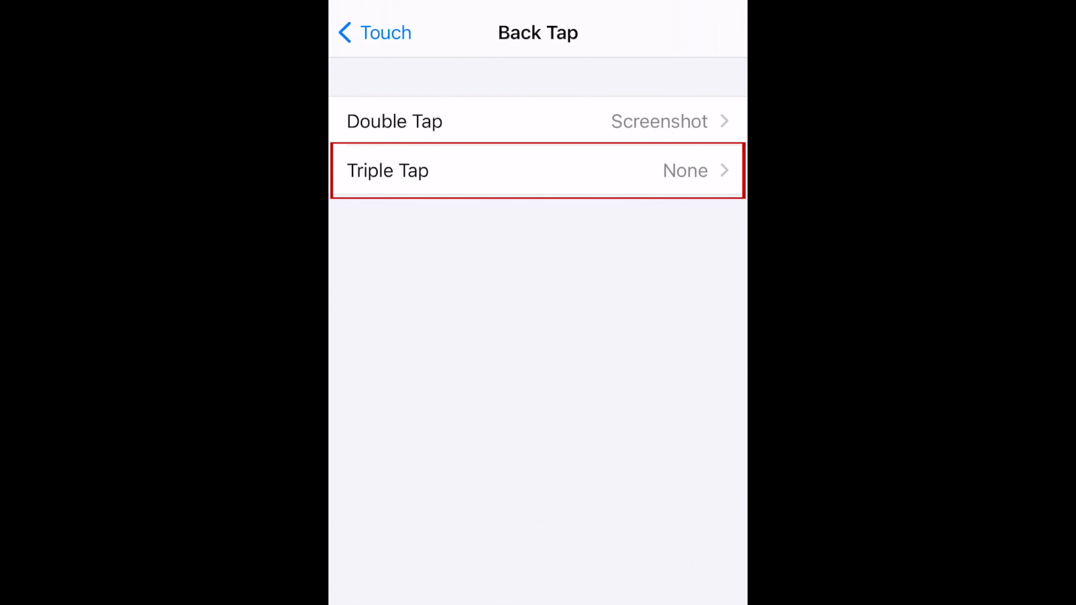
{"action": "left_click", "coordinate": [537, 171]}
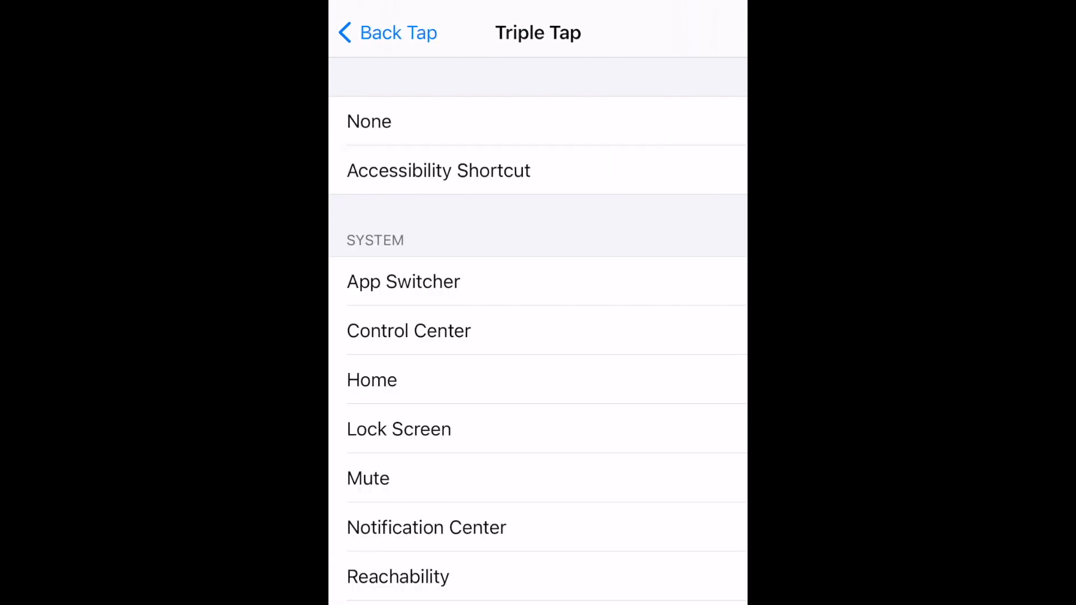
{"action": "left_click", "coordinate": [408, 330]}
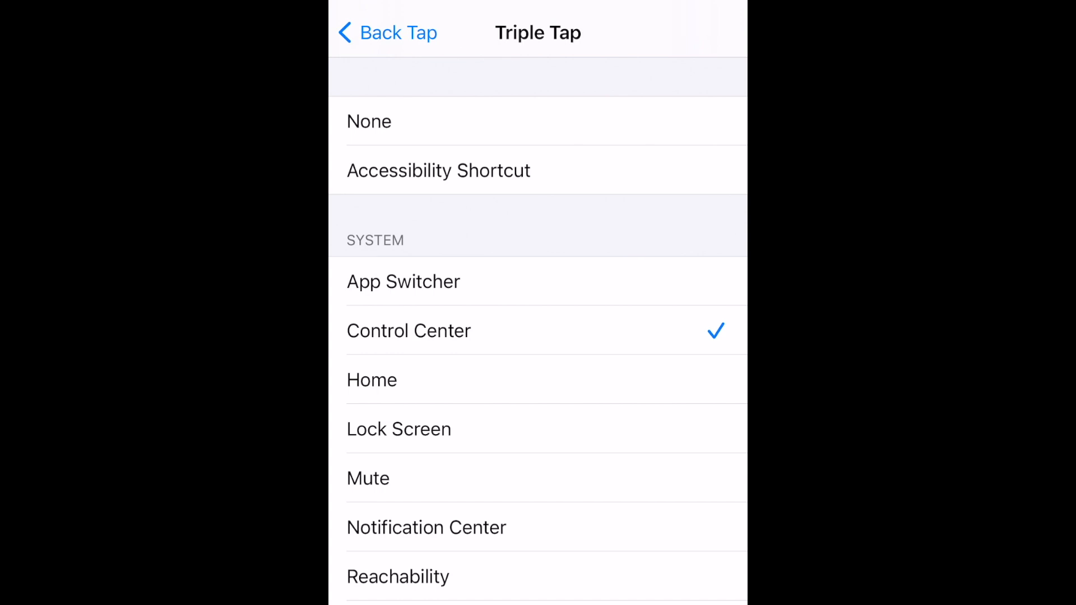